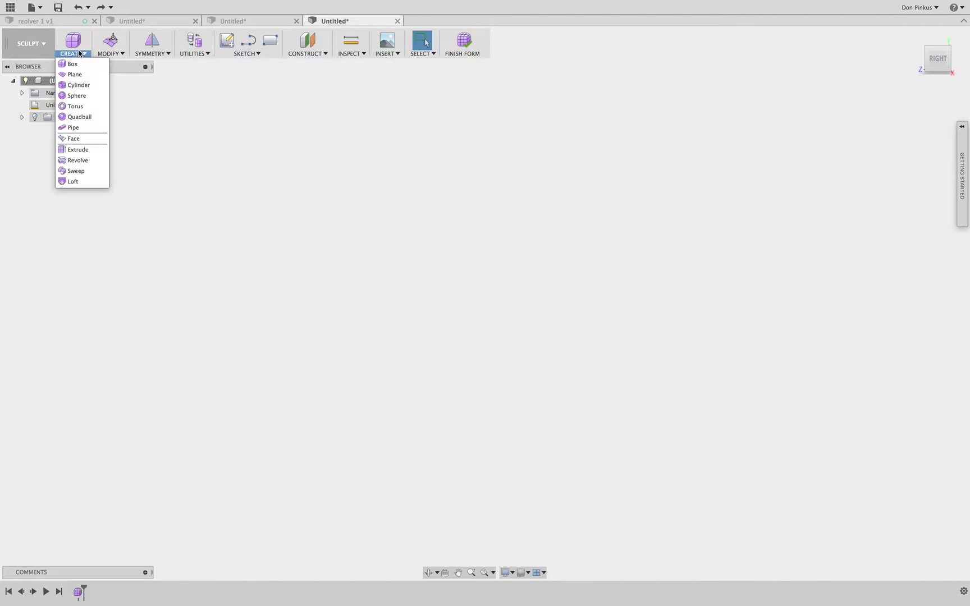
- Begin a Sculpt Face and place its first corner right of the origin
left_click(73, 139)
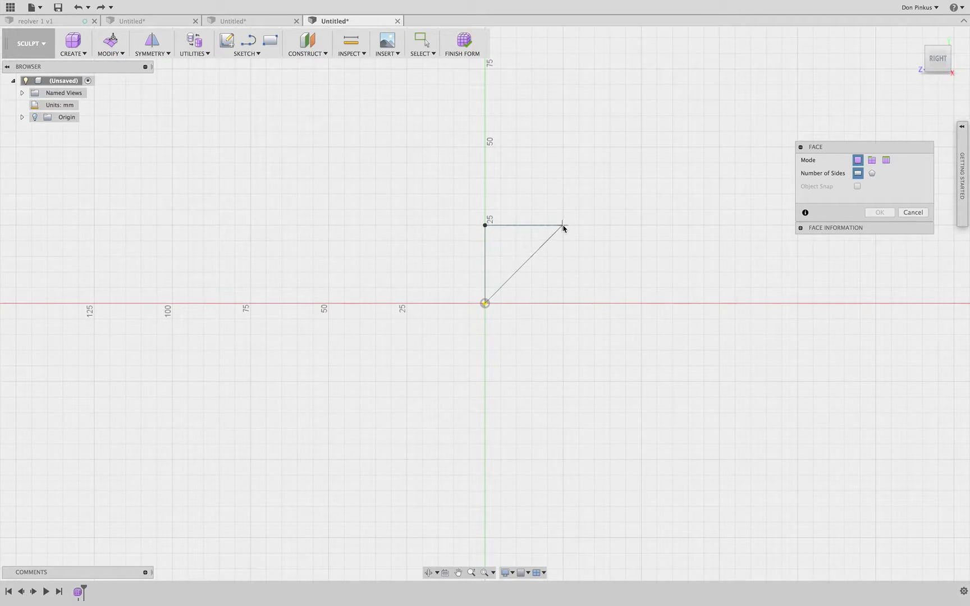
left_click(484, 302)
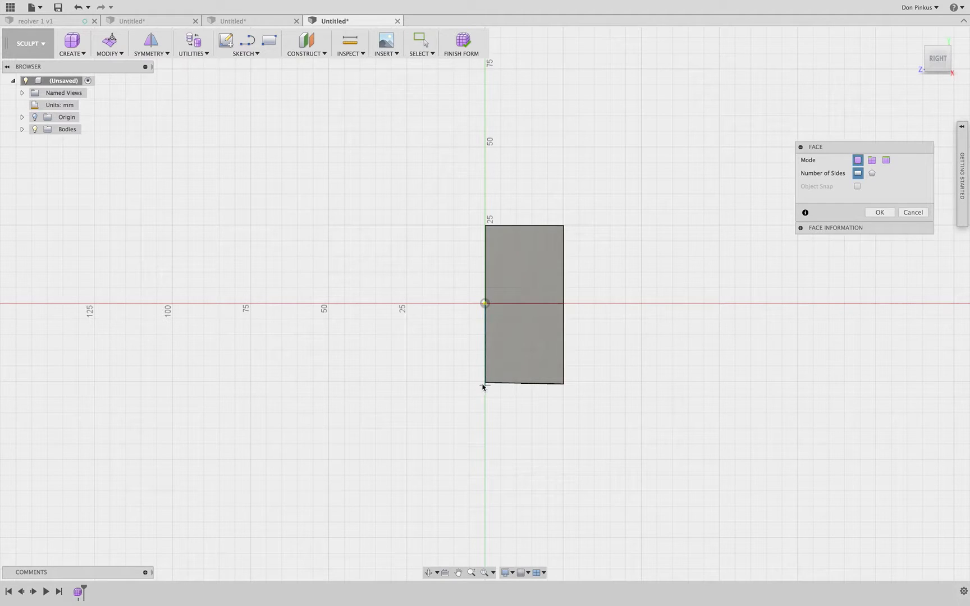
- Place corners around the origin to form the fan of triangular faces on the left
left_click(485, 382)
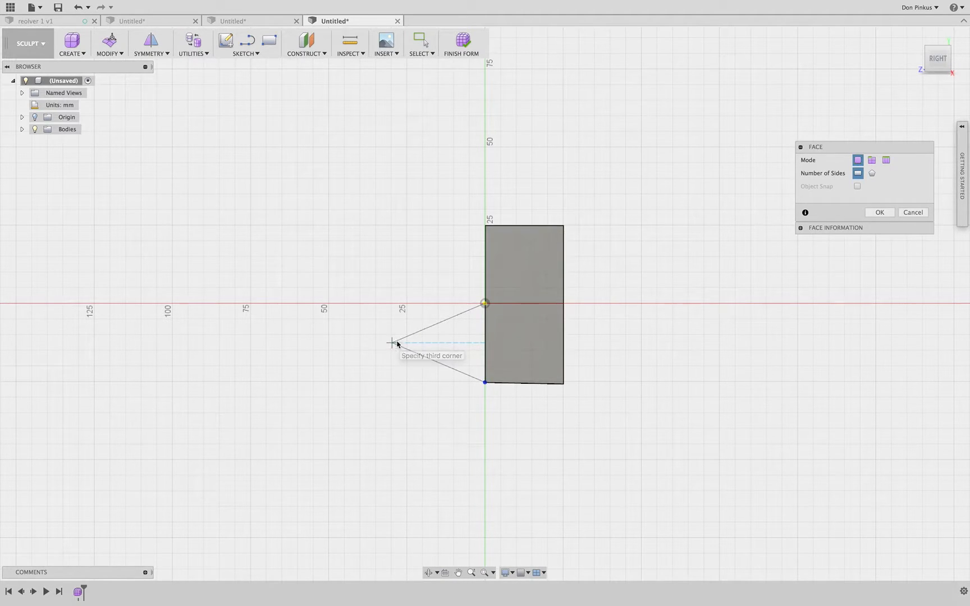
left_click(380, 344)
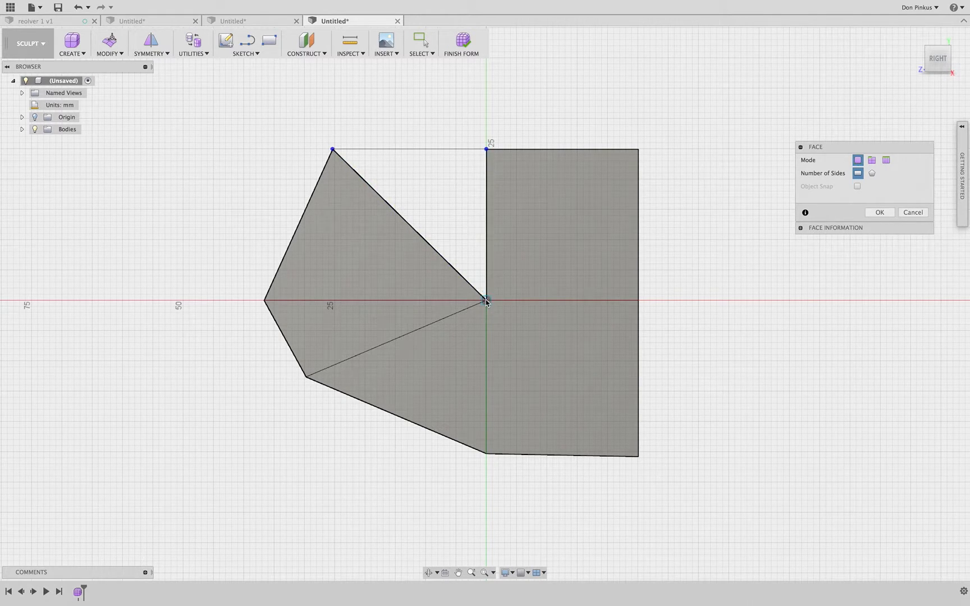
left_click(332, 151)
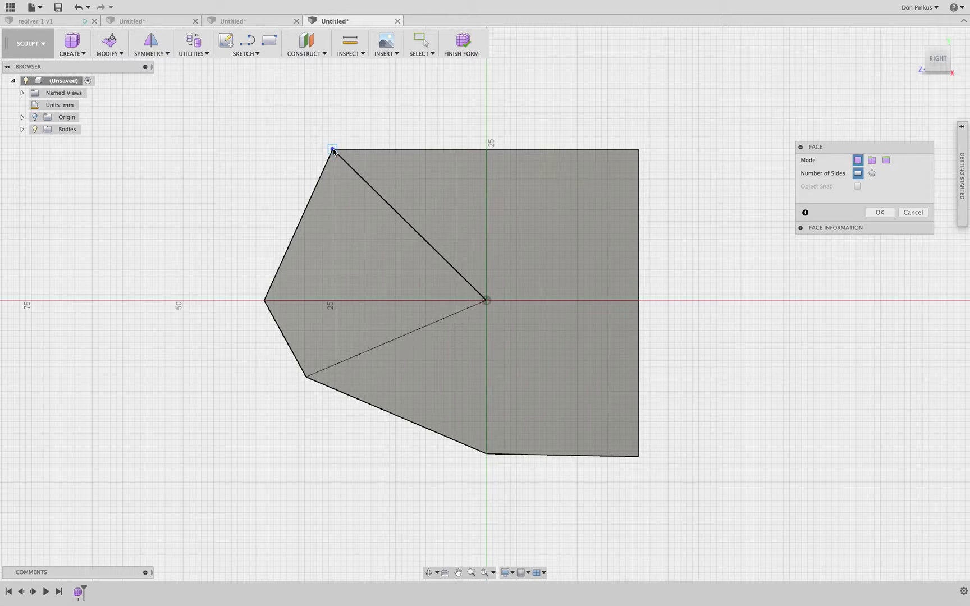
mouse_move(879, 212)
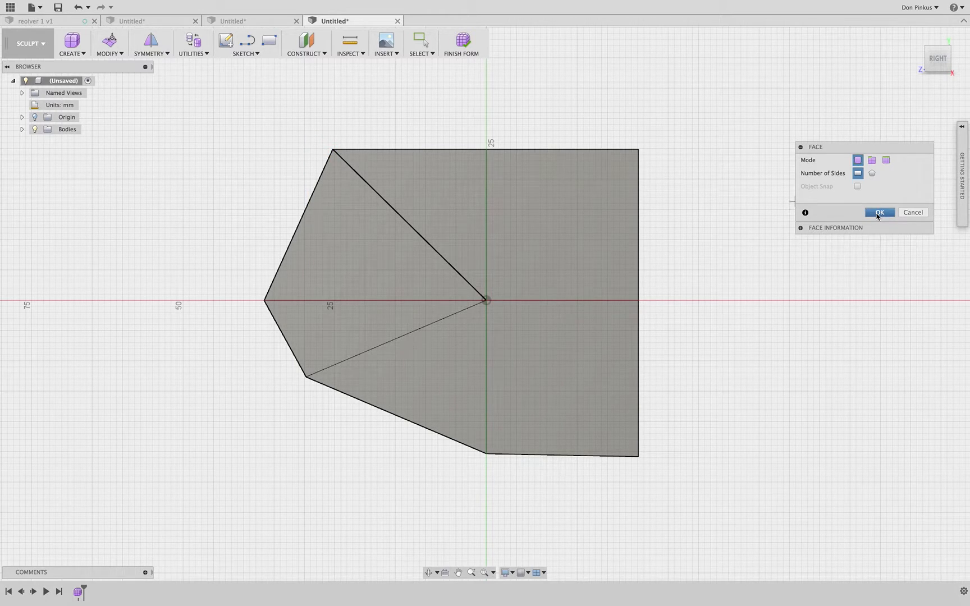
- Commit the faces as one T-spline body and show the Utilities list
left_click(879, 212)
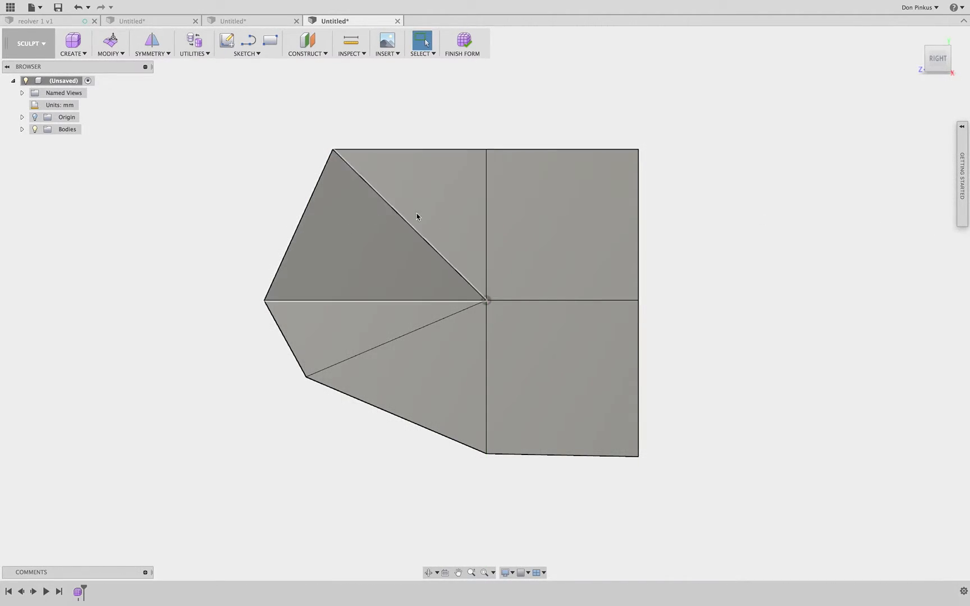
mouse_move(372, 228)
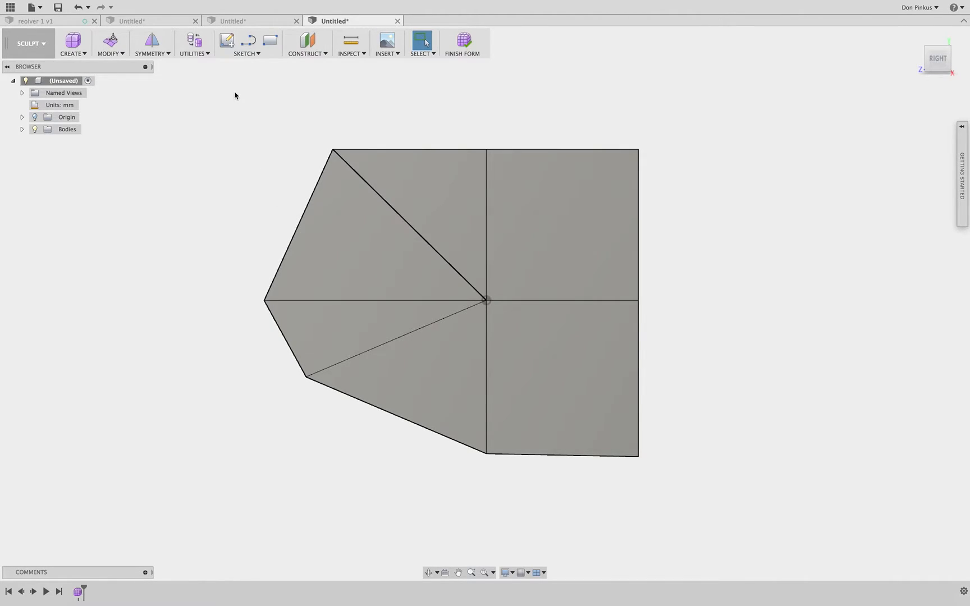
left_click(194, 43)
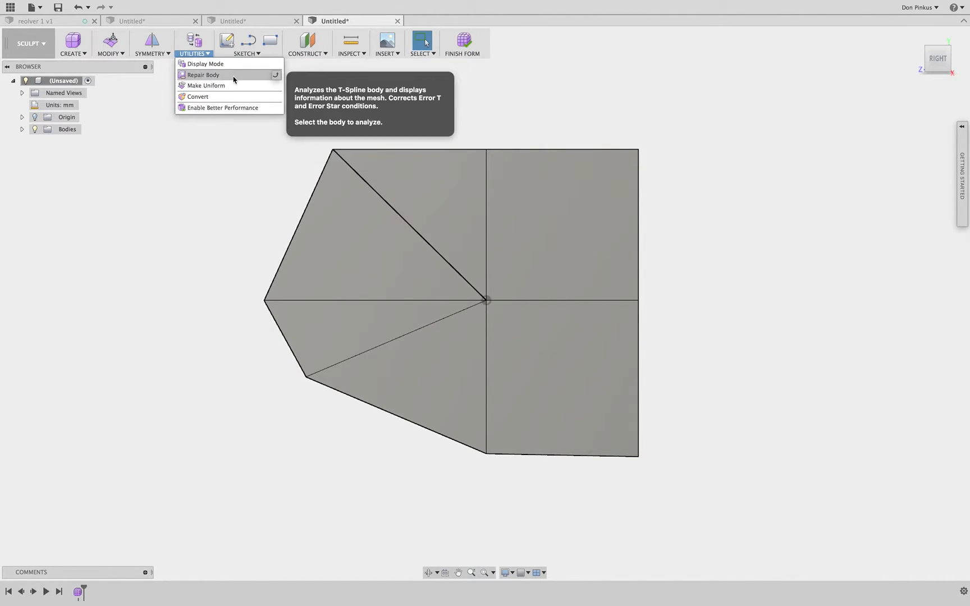
mouse_move(335, 183)
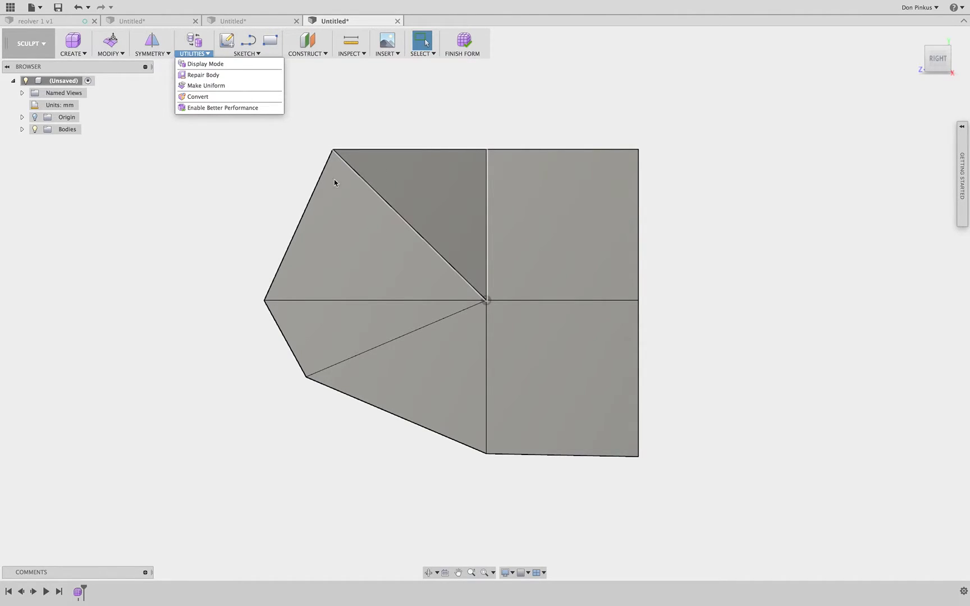
mouse_move(206, 85)
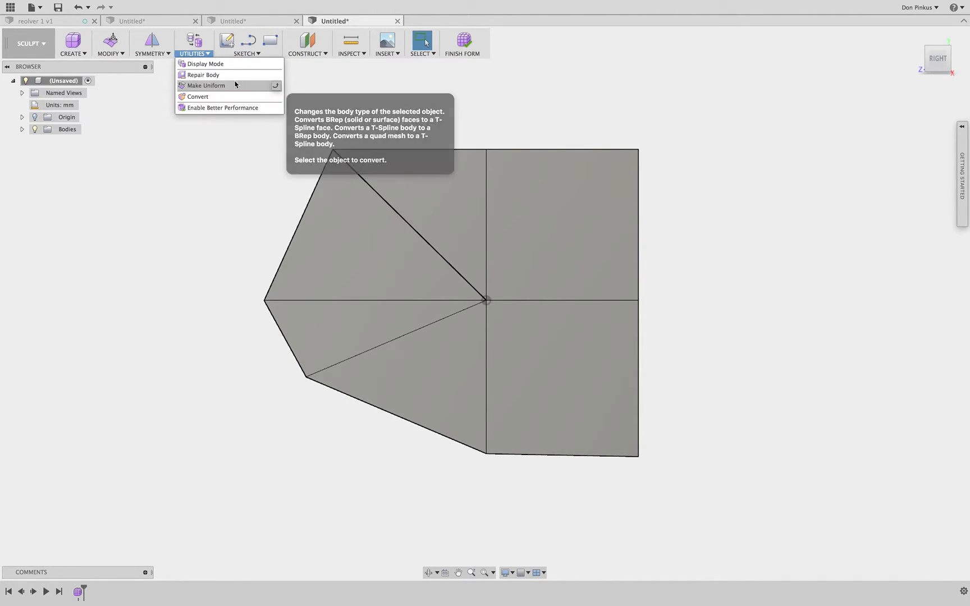
- Apply Repair Body to the face fan, smoothing it into a rounded surface with a center swirl
left_click(203, 75)
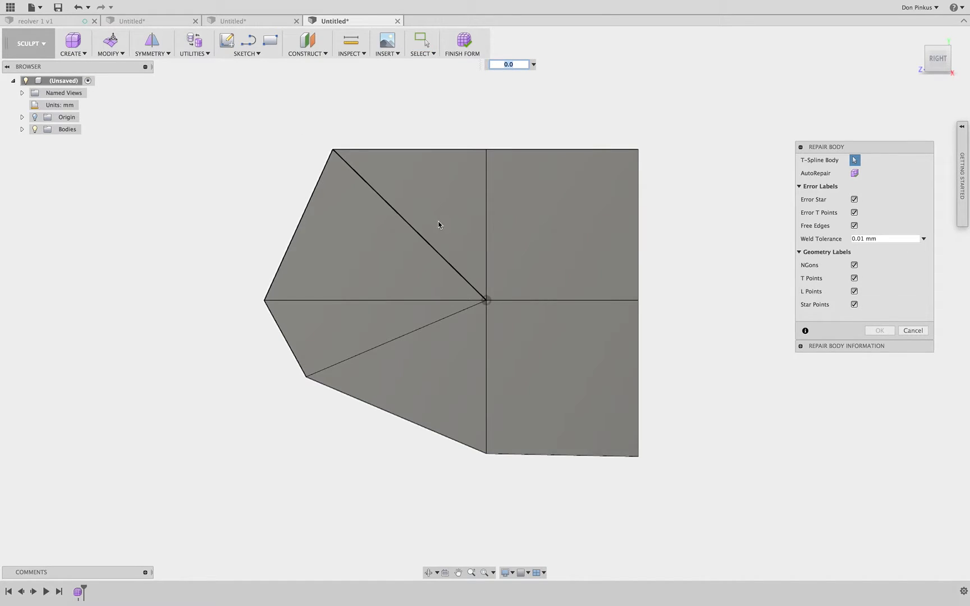
left_click(487, 301)
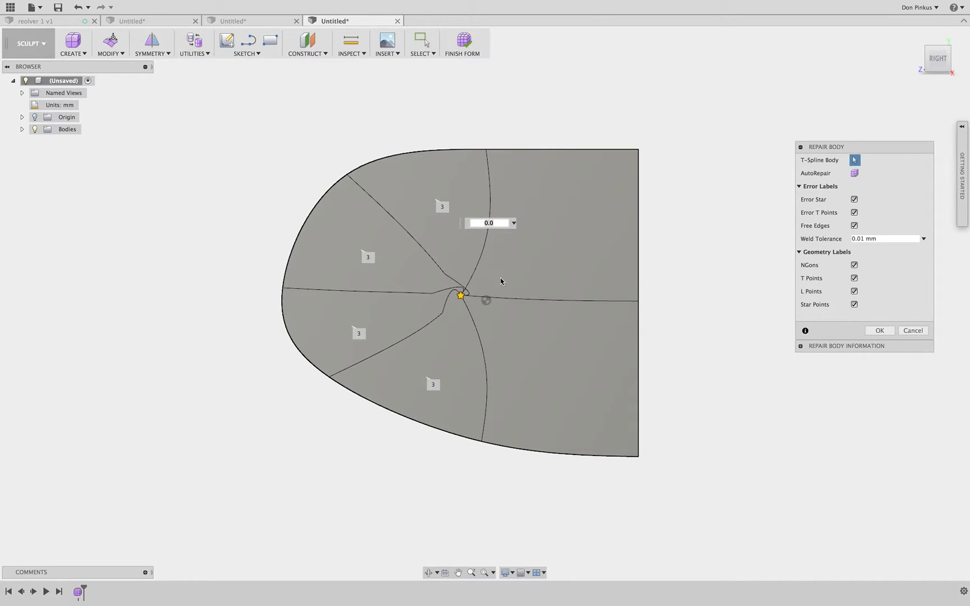
mouse_move(423, 286)
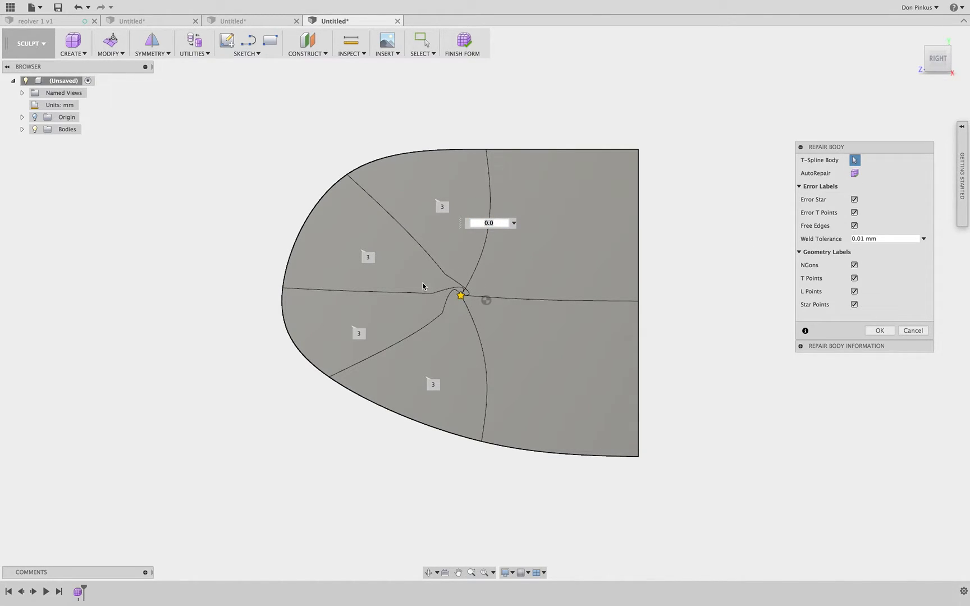
mouse_move(872, 338)
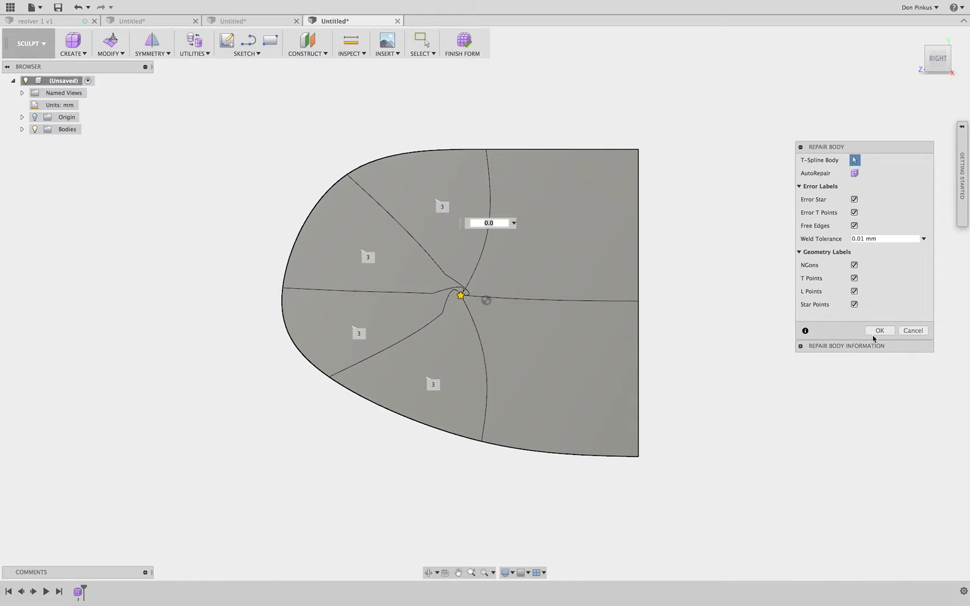
mouse_move(875, 155)
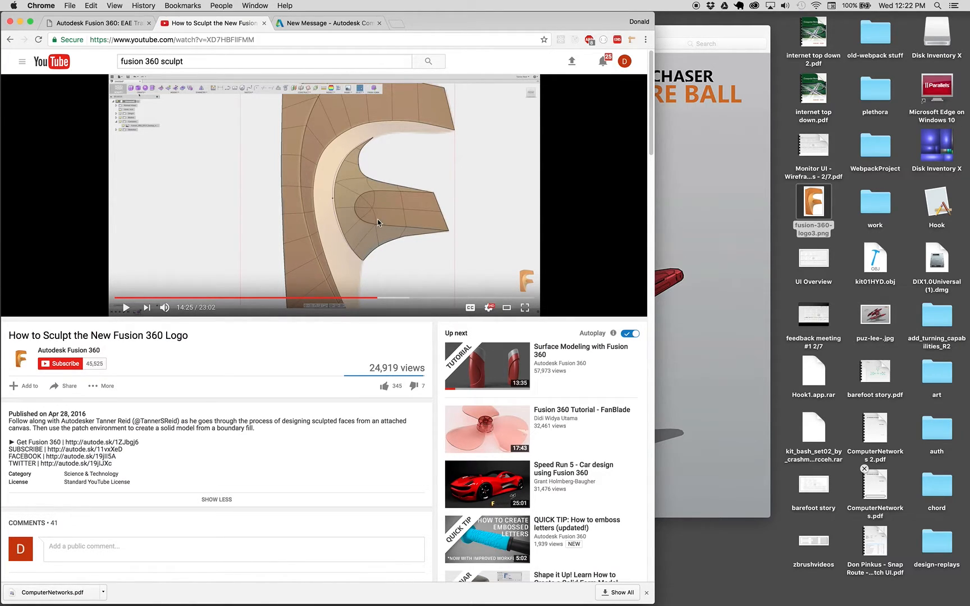
mouse_move(375, 209)
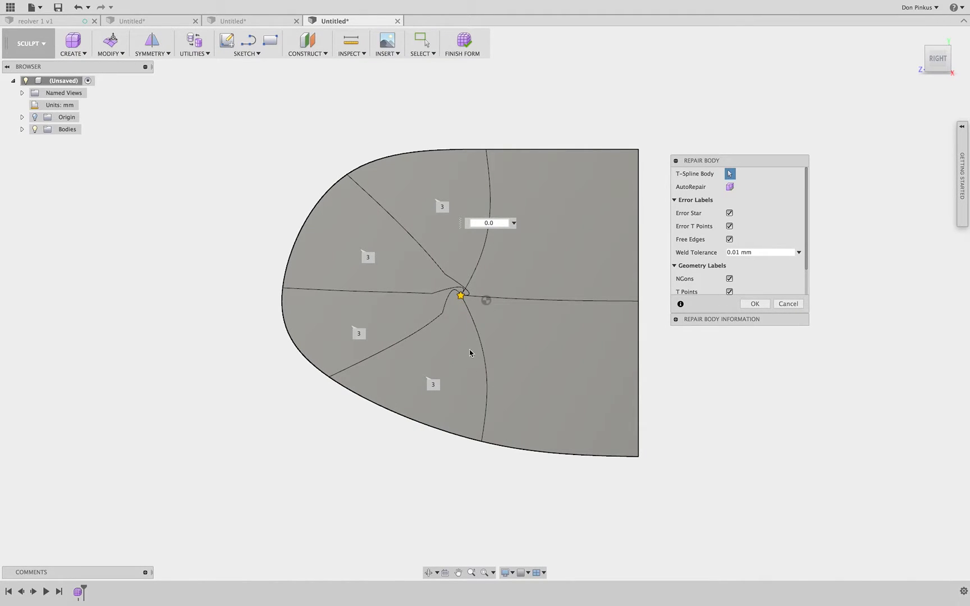
mouse_move(495, 269)
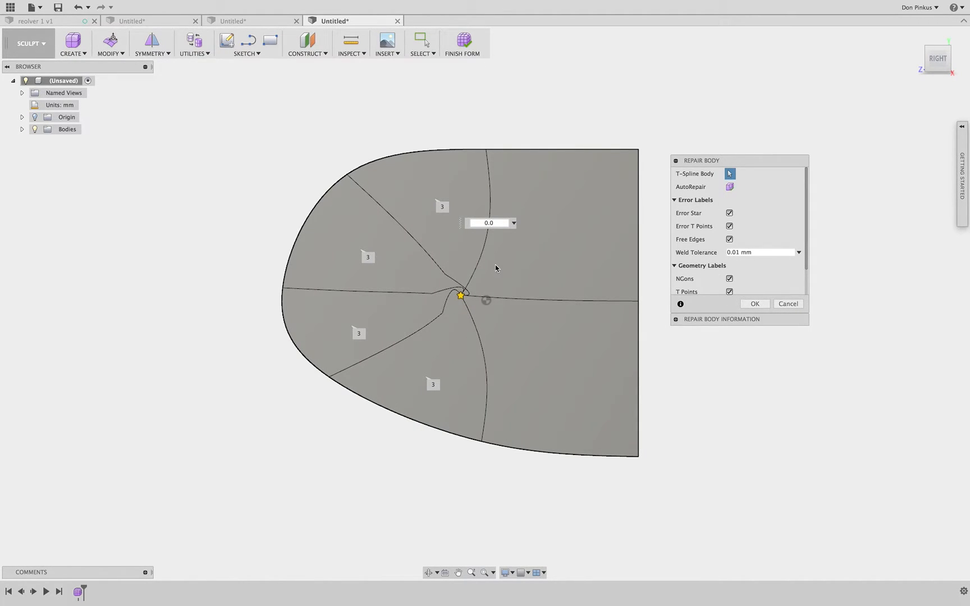